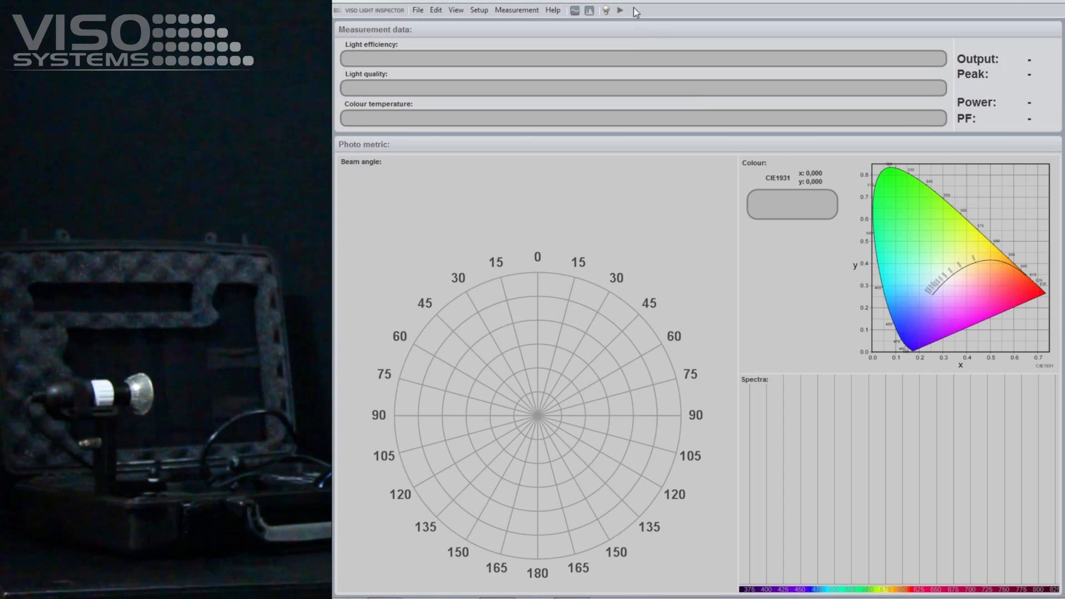
Start the LED spot lamp measurement and run the low-resolution beam sweep.
left_click(619, 10)
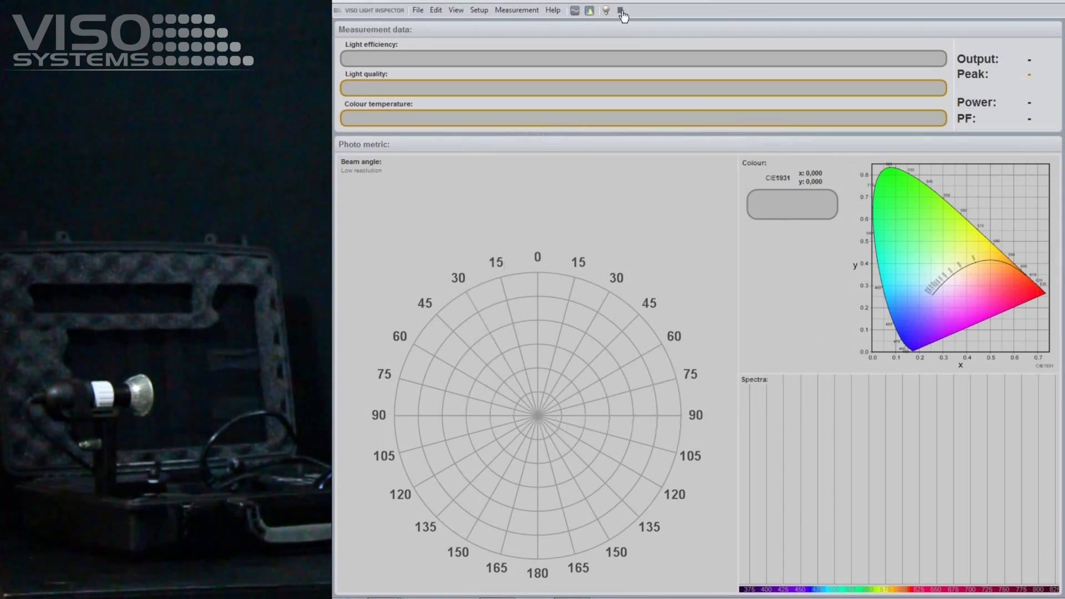
left_click(620, 10)
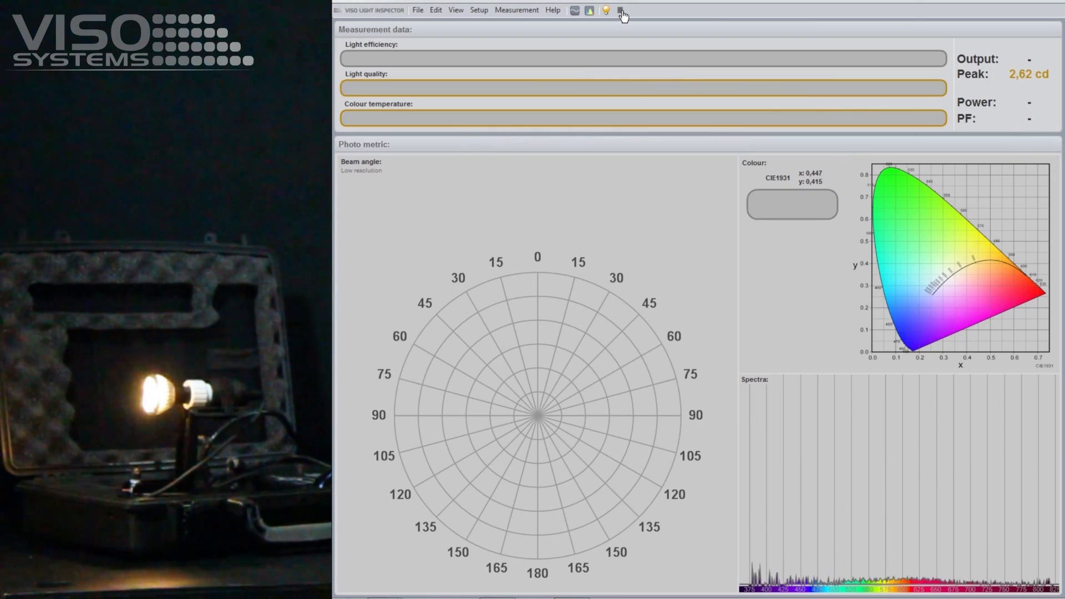
left_click(603, 10)
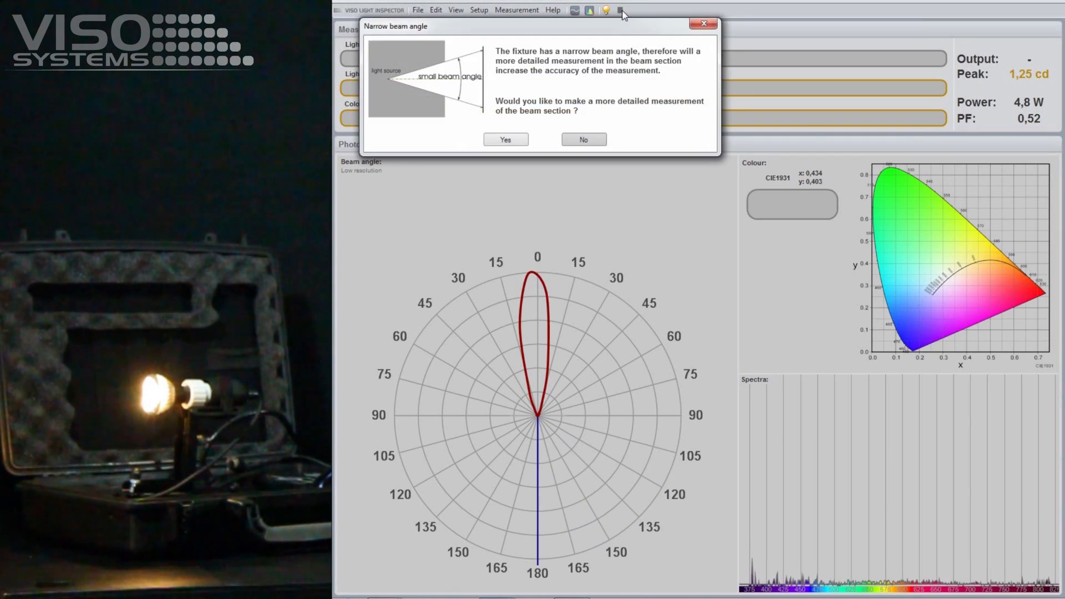
Accept the detailed narrow-beam measurement, yielding 22.5° beam, 177 lm, CRI 81 and 2916 K.
left_click(582, 139)
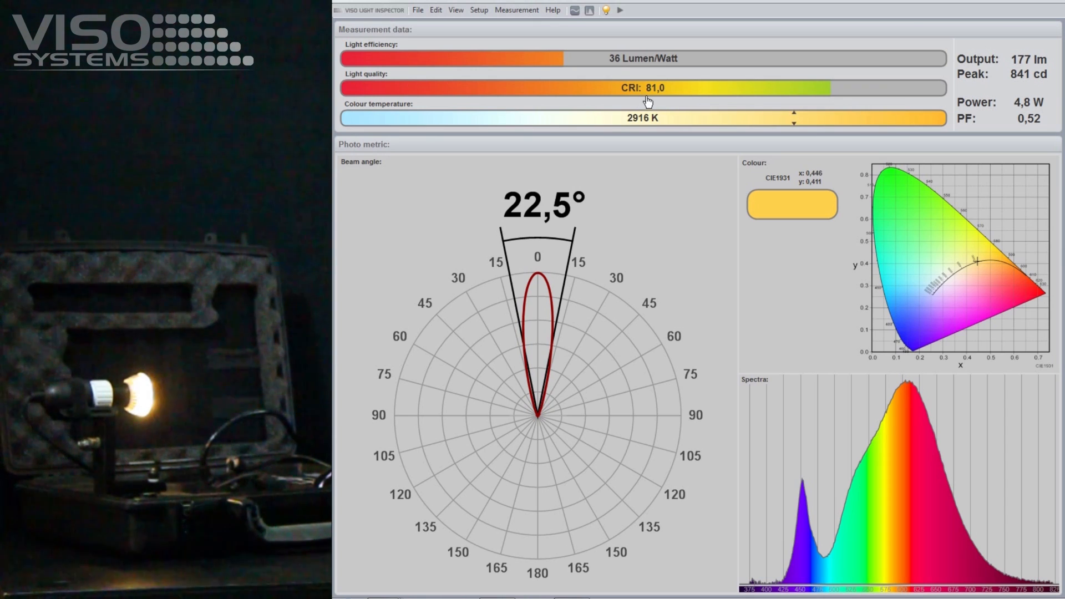
mouse_move(626, 127)
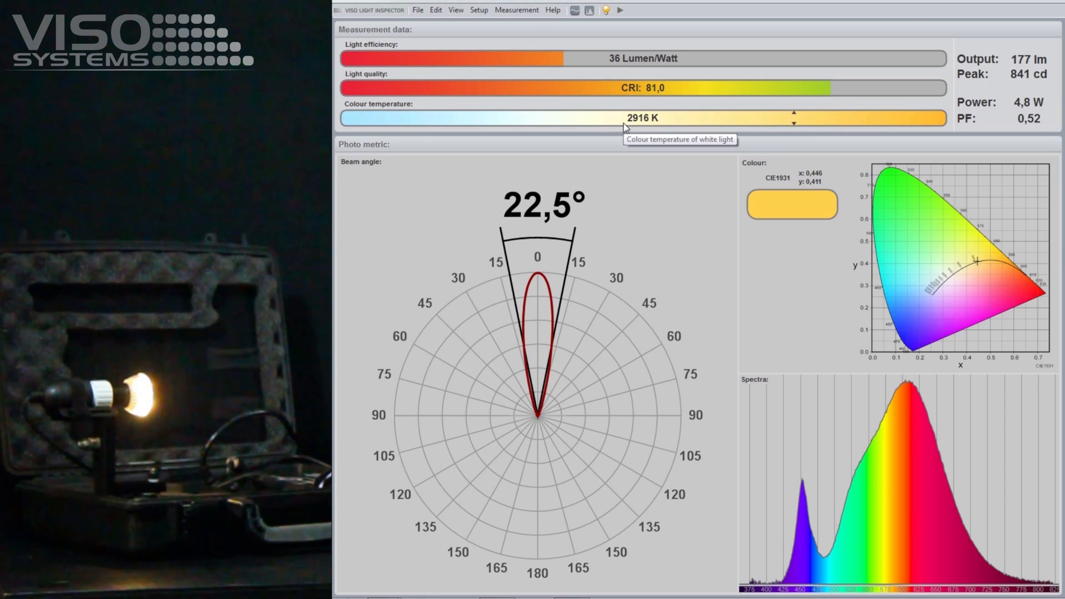
mouse_move(710, 157)
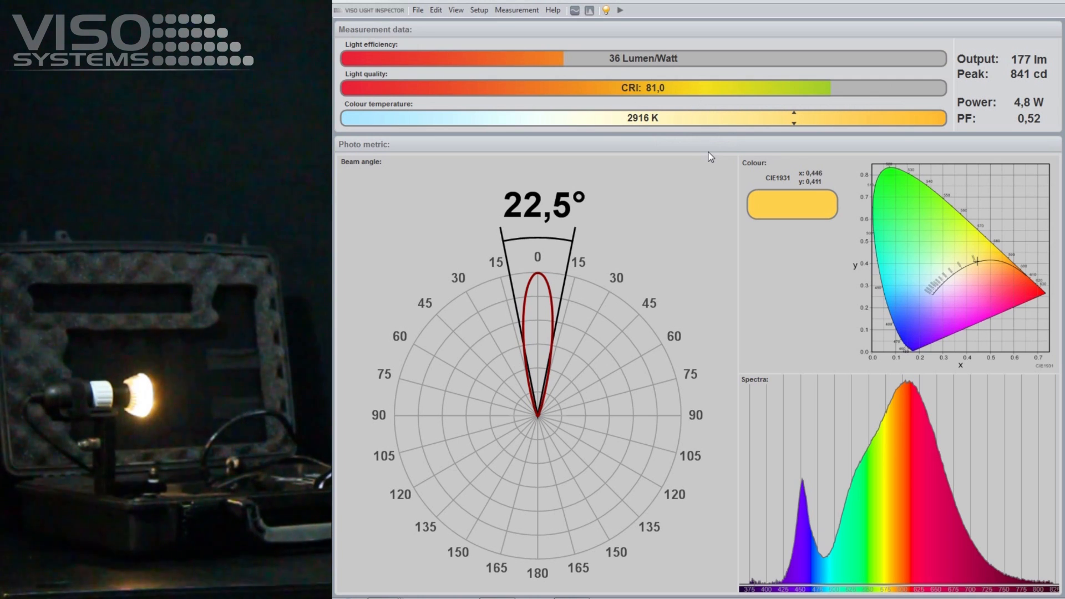
mouse_move(435, 10)
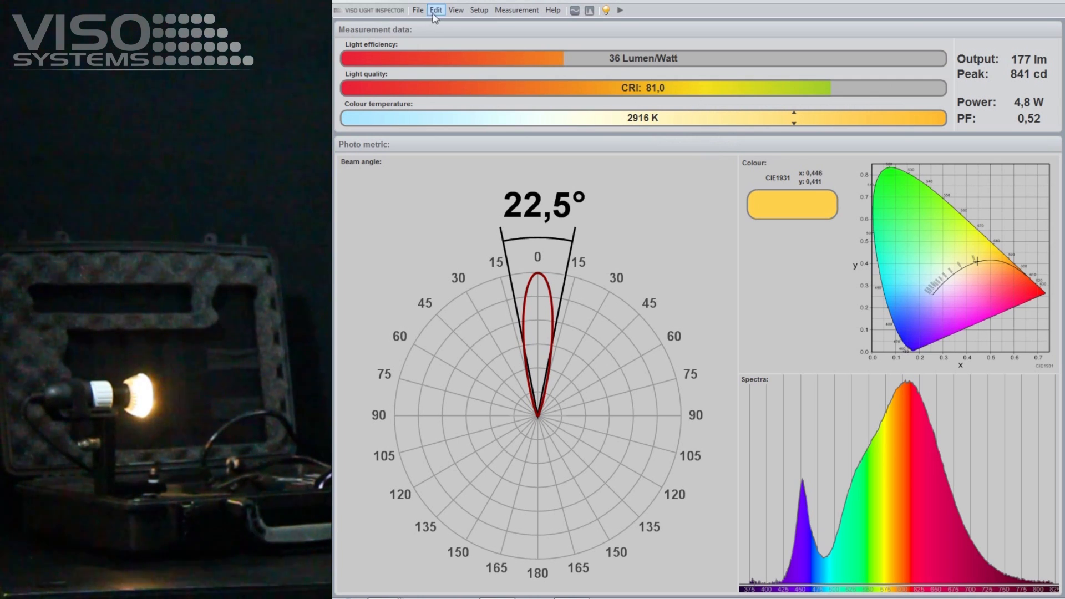
Show the EU EEI results from the Edit menu: EEI 0.18, passing all three stages.
left_click(435, 9)
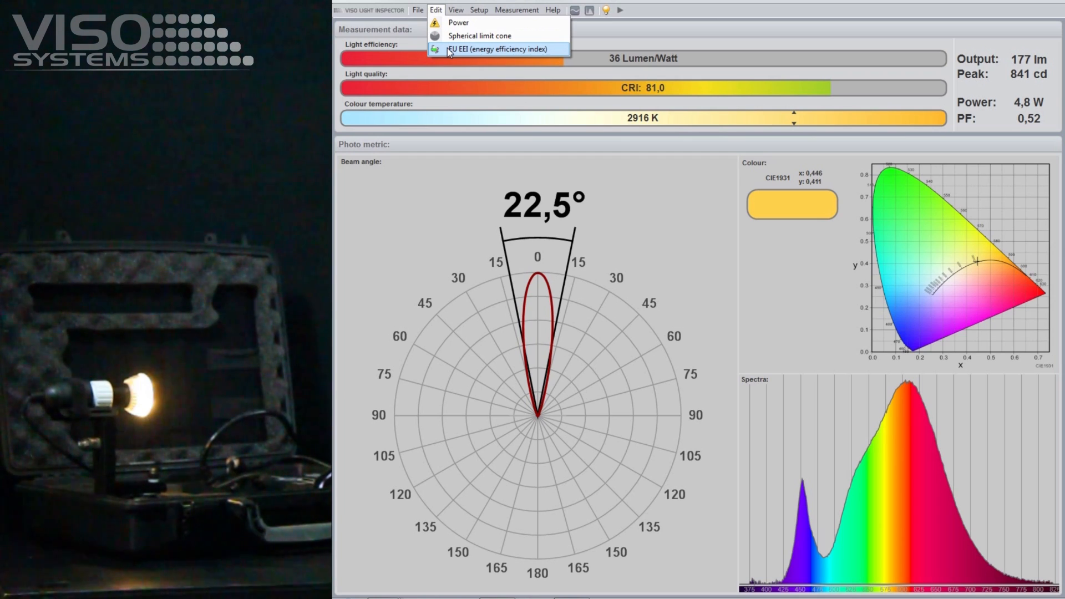
left_click(496, 48)
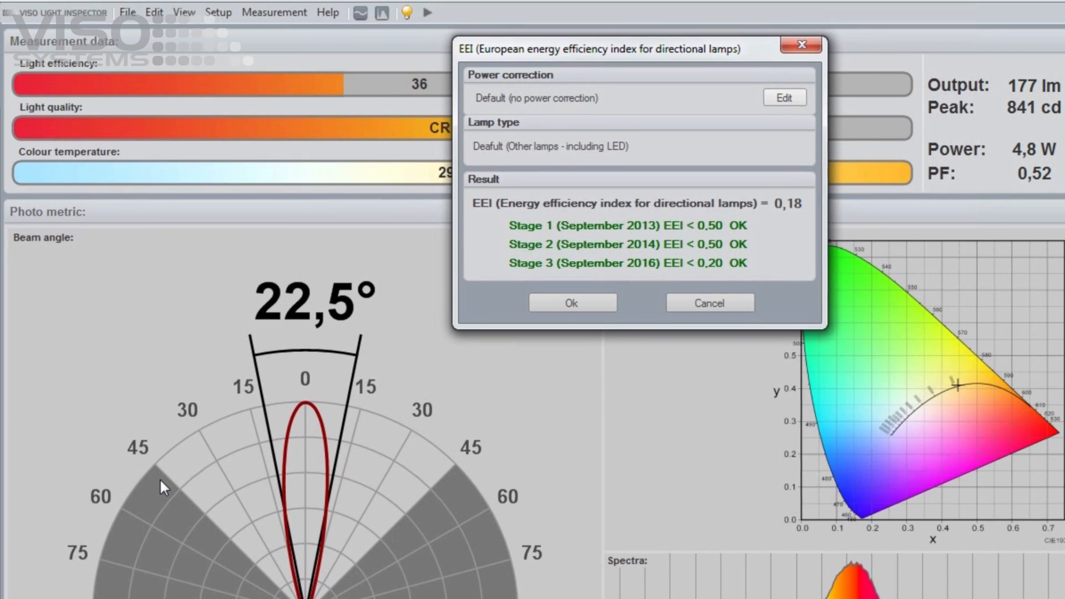
mouse_move(552, 235)
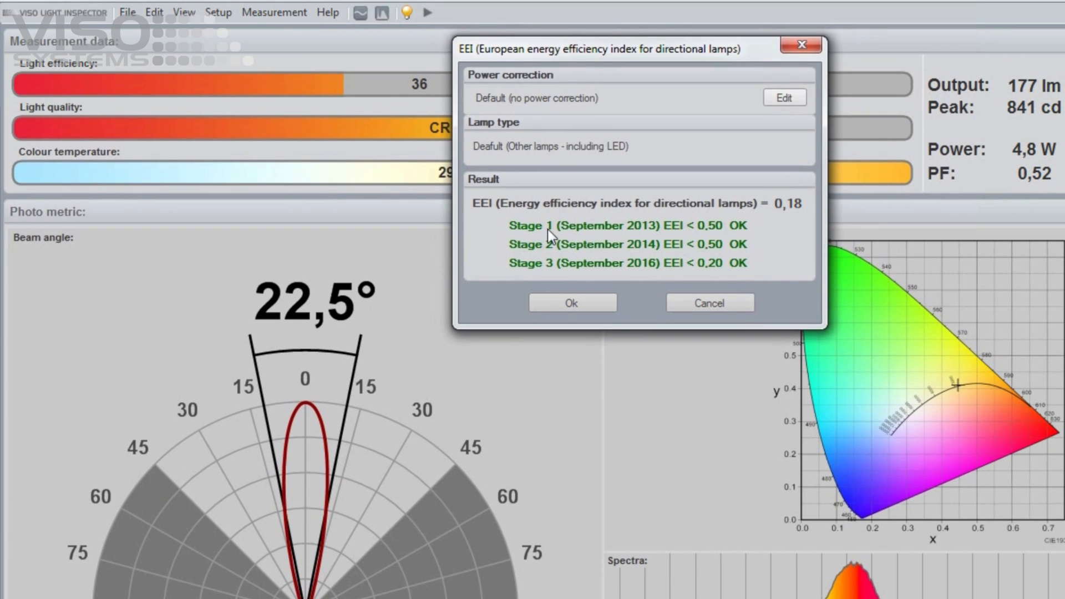
mouse_move(548, 236)
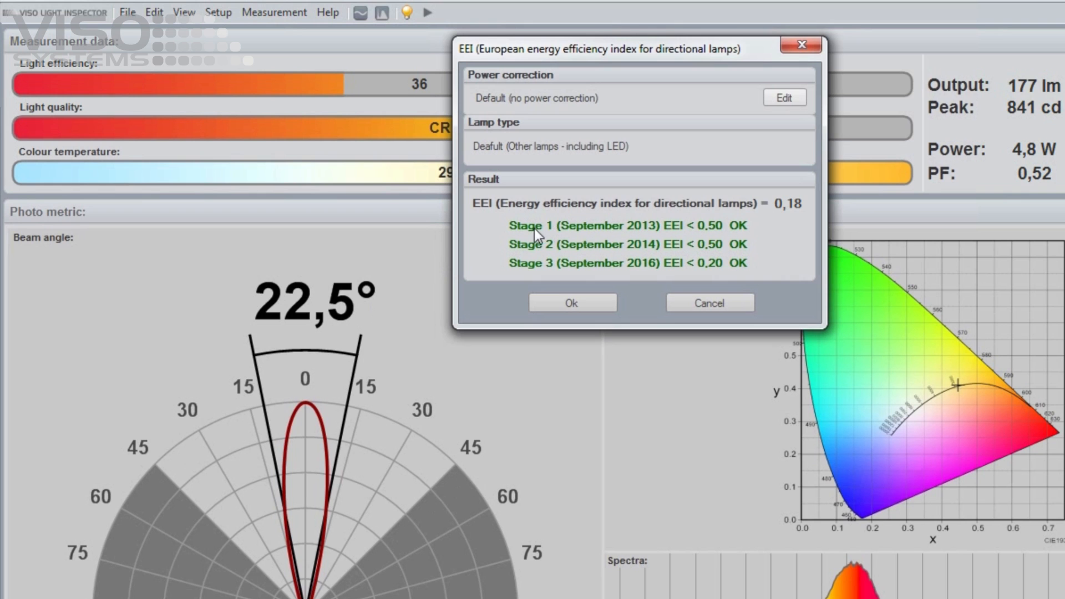
mouse_move(605, 235)
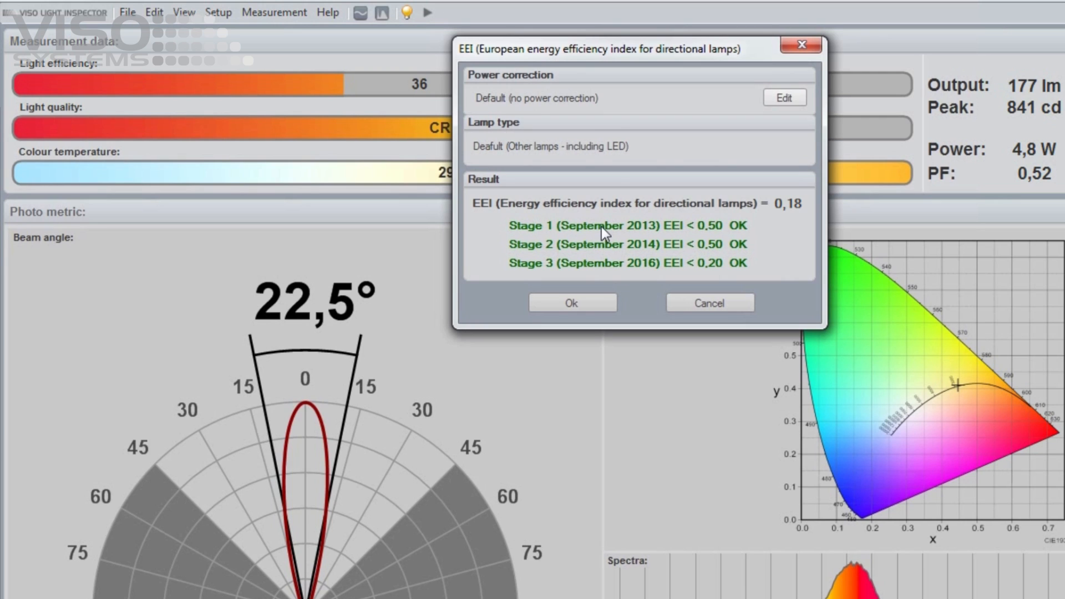
mouse_move(604, 233)
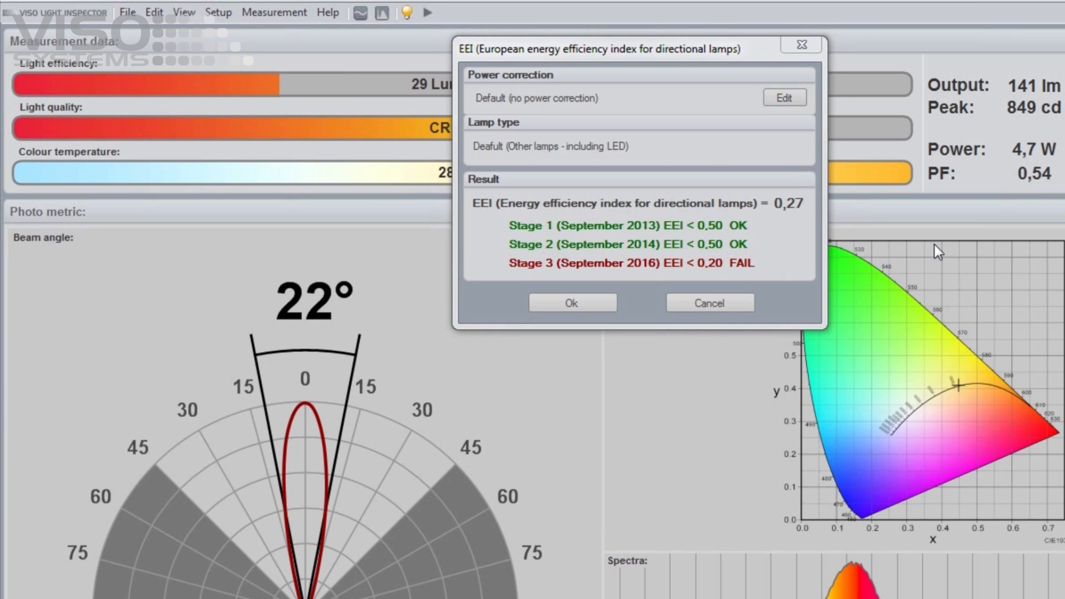
mouse_move(800, 224)
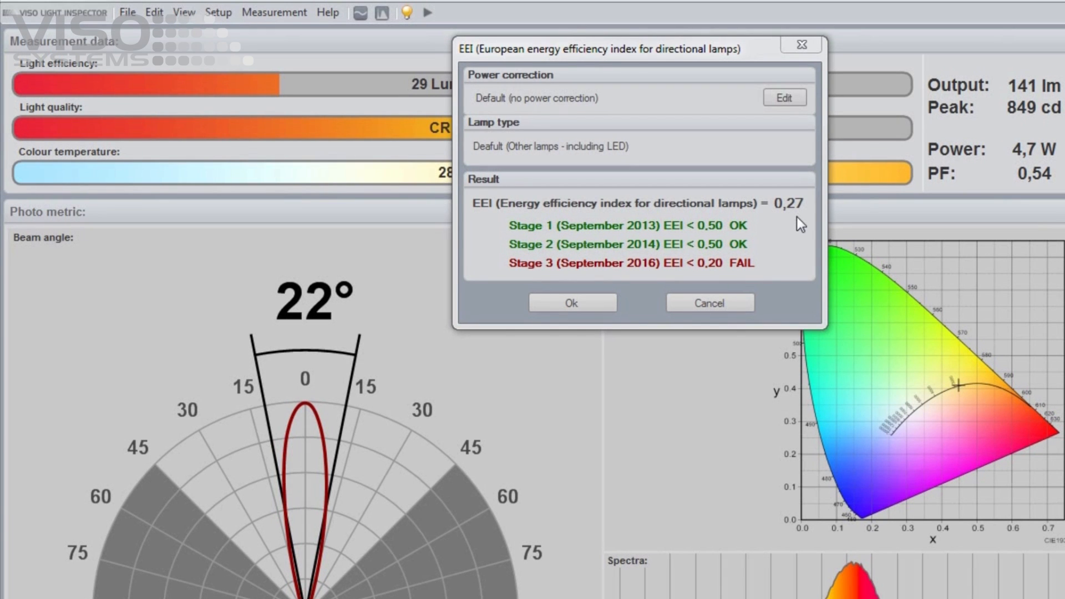
mouse_move(652, 248)
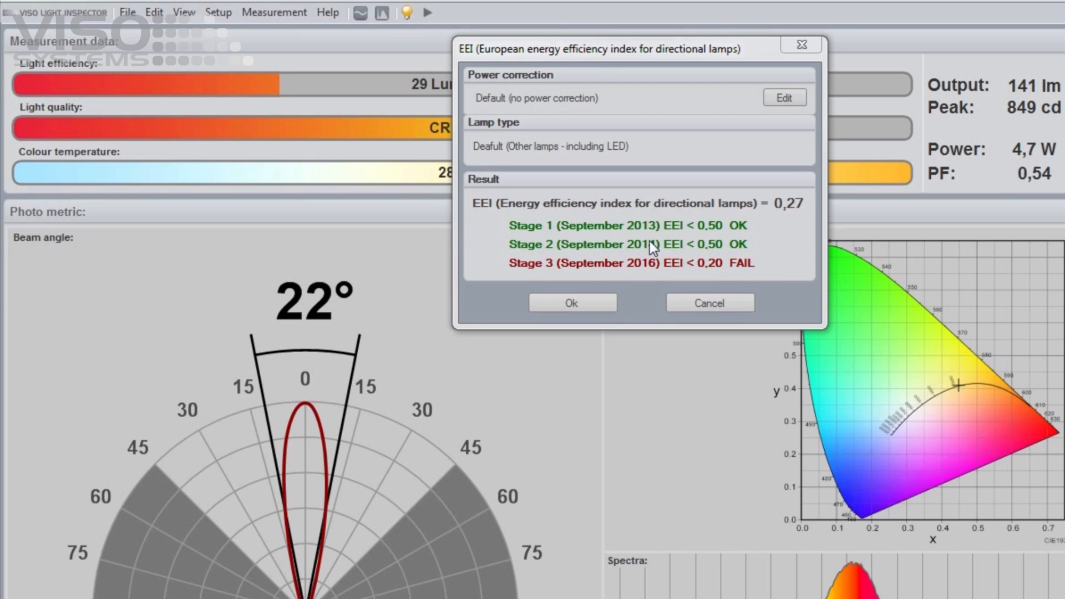
mouse_move(594, 275)
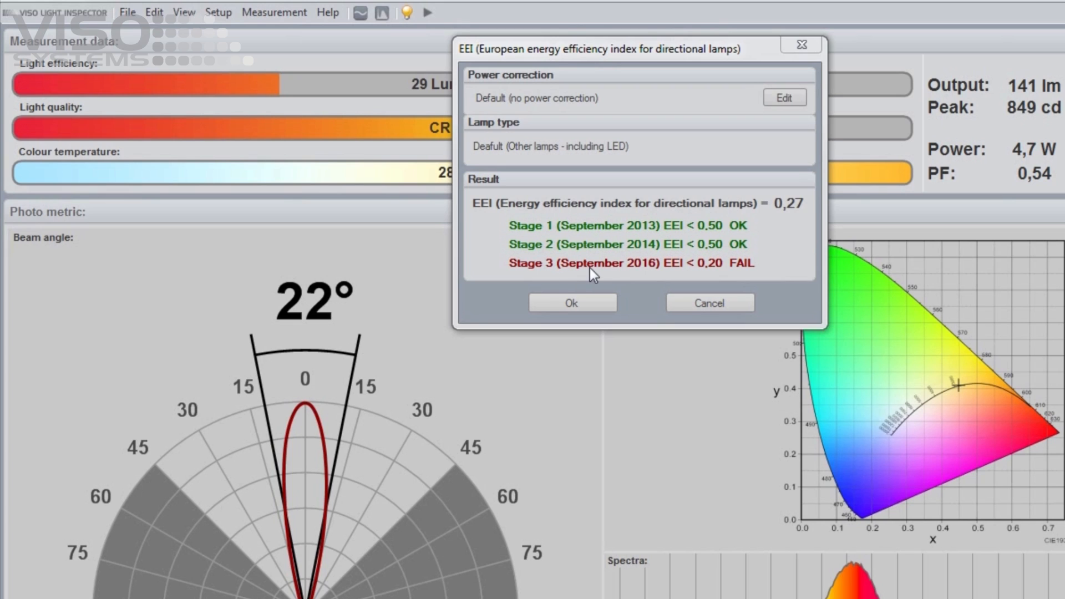